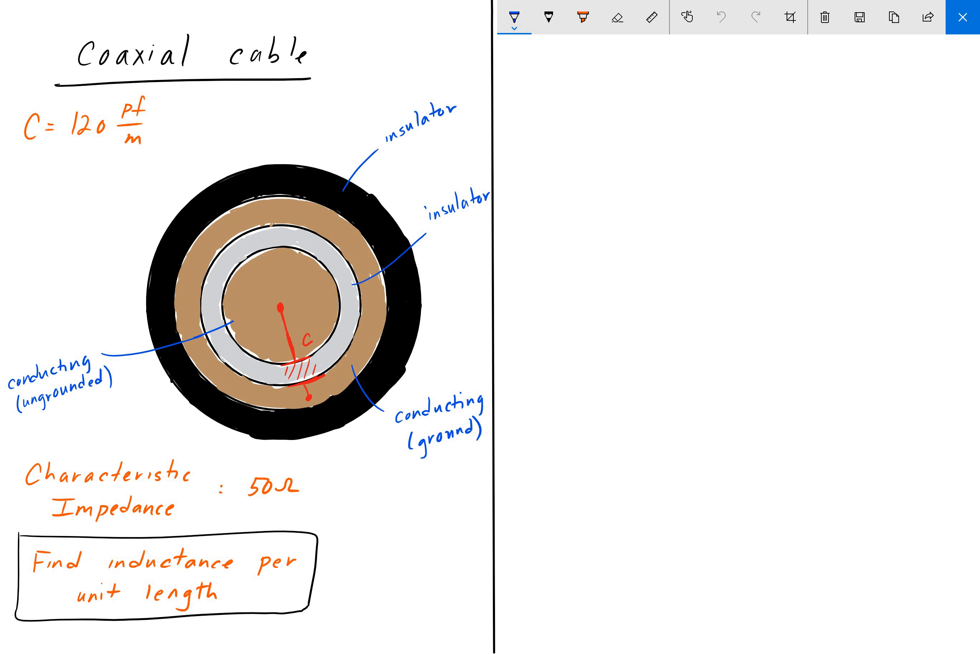
# Mark the inner conductor with a purple circled plus sign
pyautogui.moveTo(257, 268); pyautogui.dragTo(278, 291)
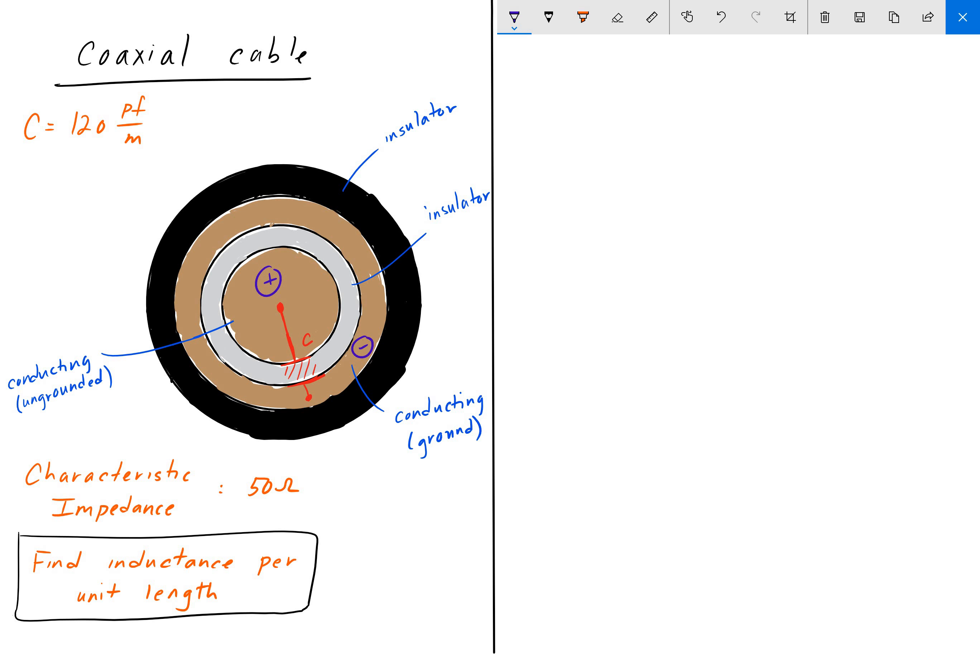
# Draw a zigzag EMI arrow into the cable top, label it EMI, and add a ground symbol off the outer ring
pyautogui.moveTo(297, 131); pyautogui.dragTo(282, 216)
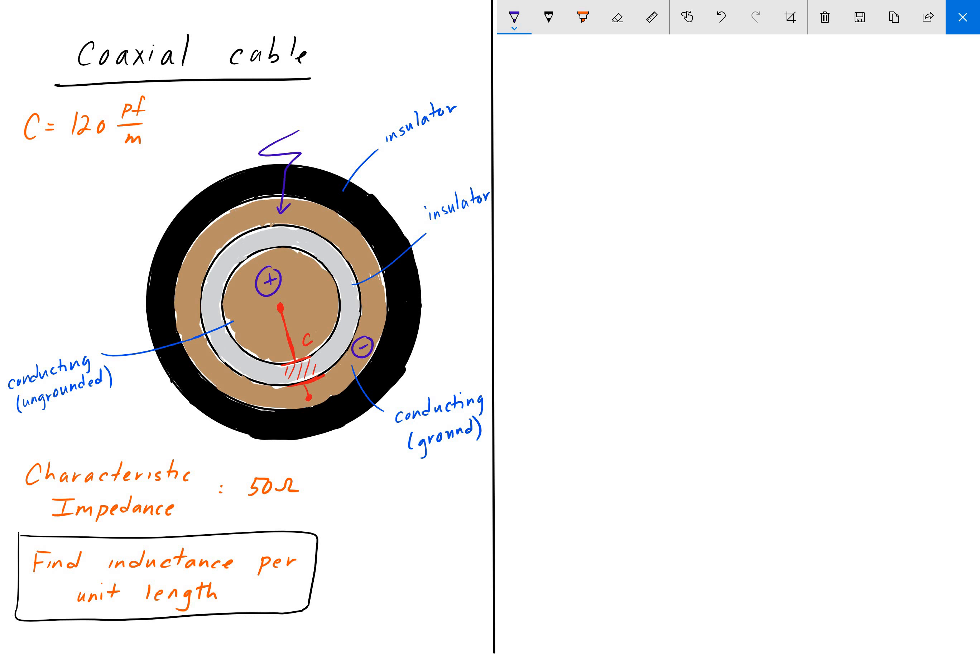
pyautogui.moveTo(360, 388); pyautogui.dragTo(338, 466)
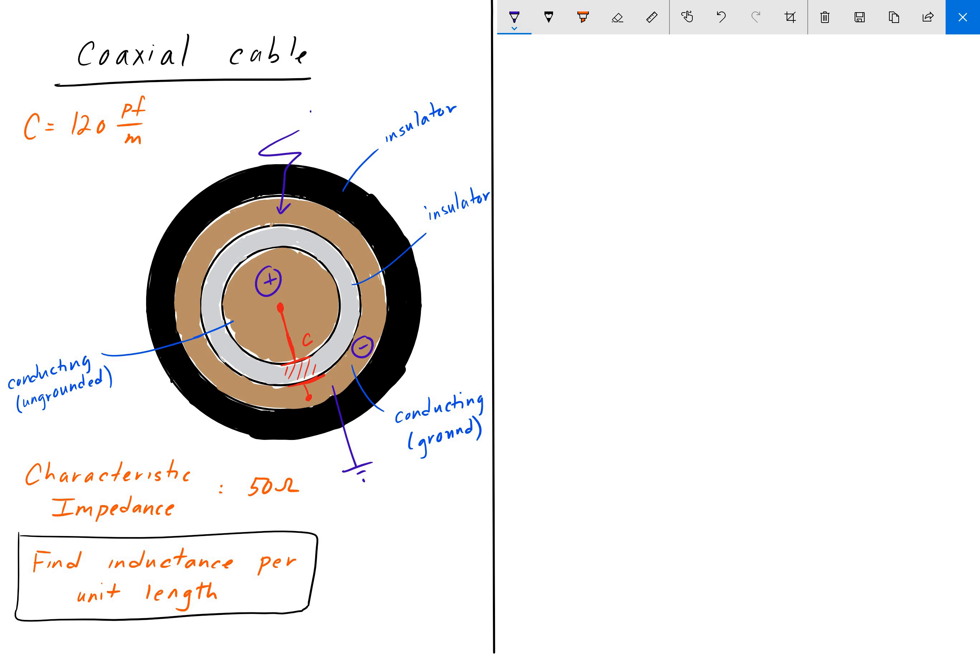
pyautogui.write('EMI')
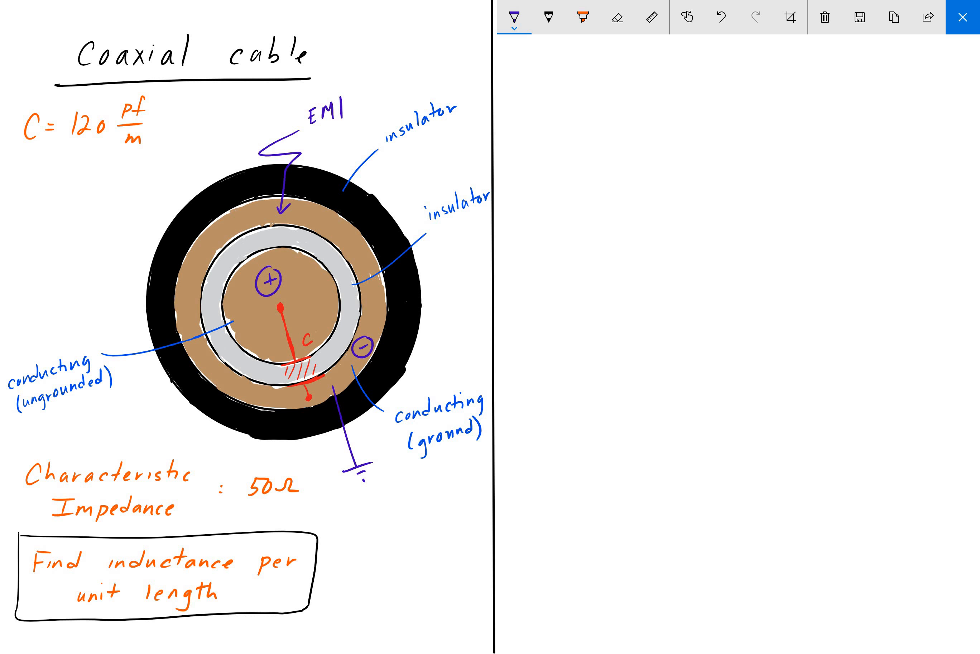
pyautogui.click(650, 639)
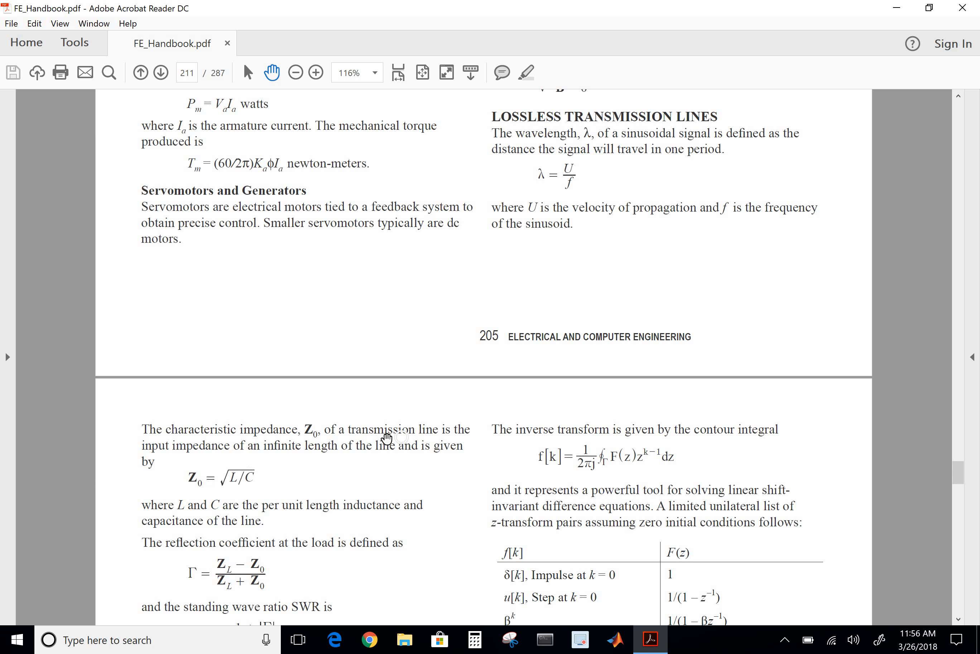
pyautogui.moveTo(183, 488)
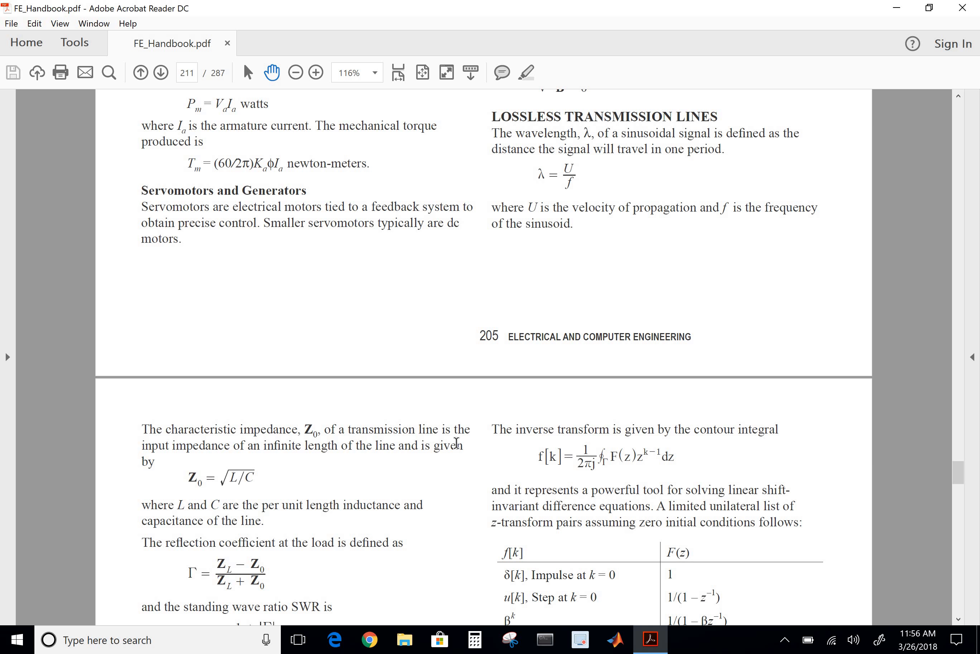
pyautogui.moveTo(218, 503)
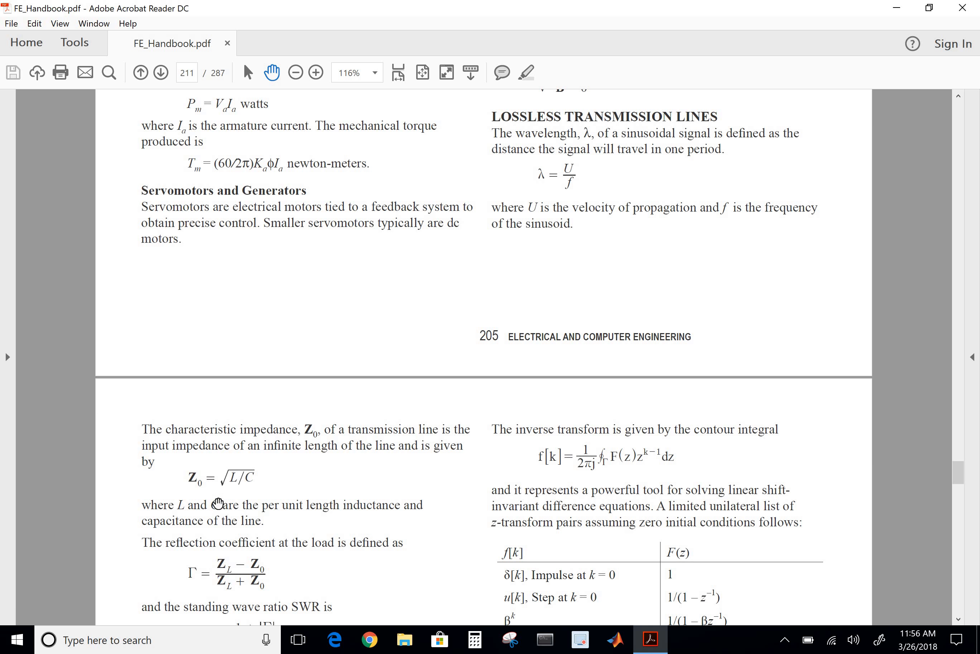
pyautogui.moveTo(183, 546)
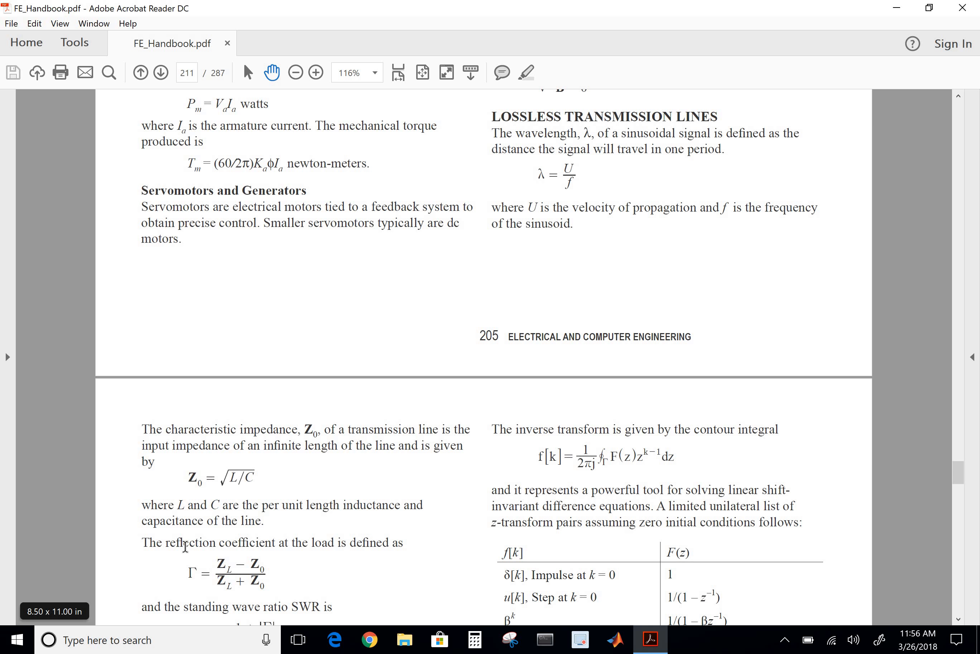
pyautogui.moveTo(288, 521)
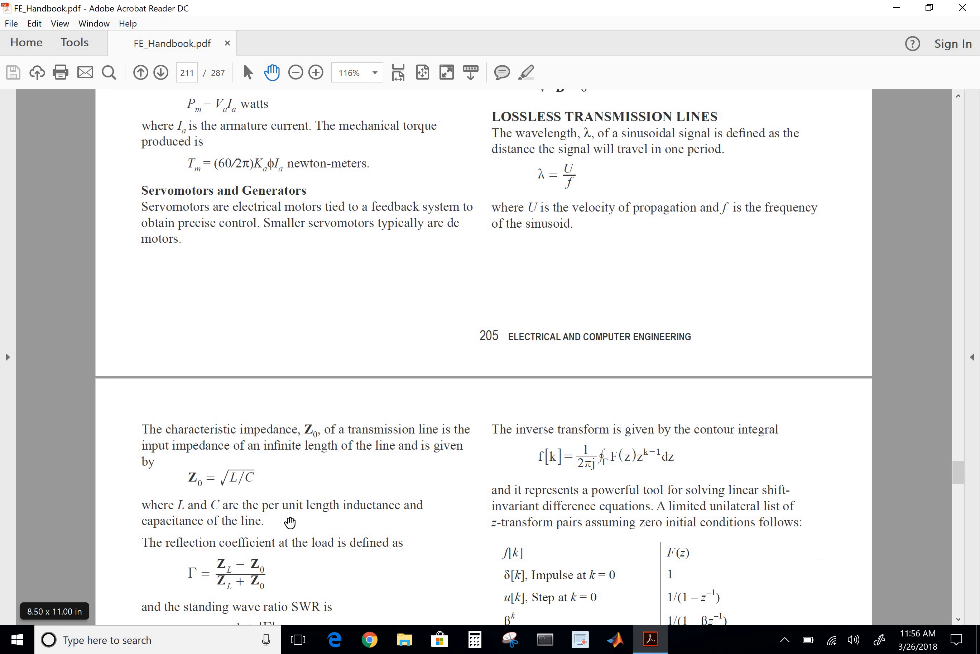
pyautogui.moveTo(190, 529)
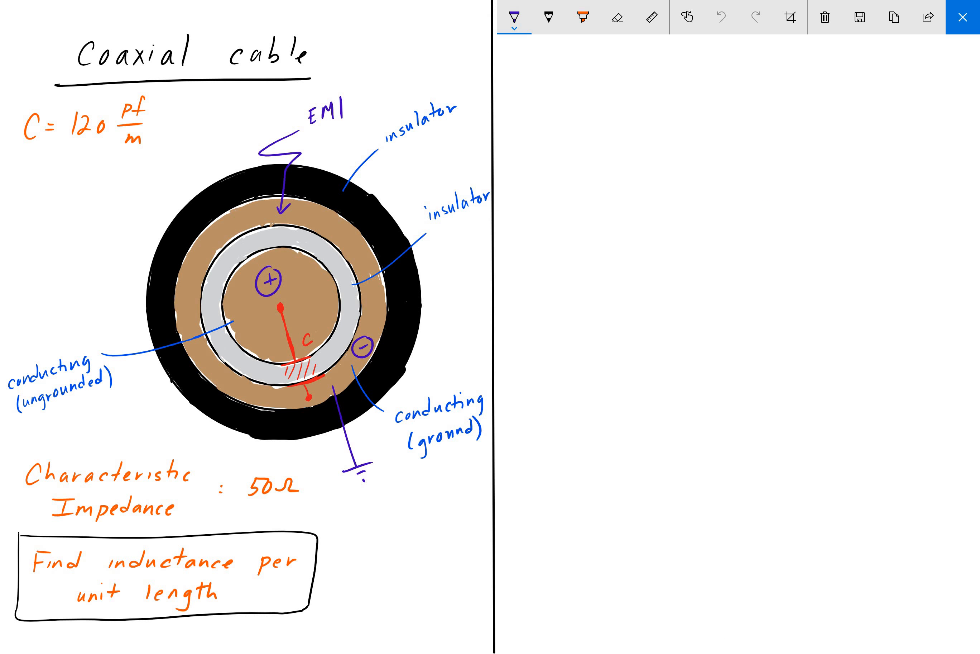
# Handwrite Z₀ = √(L/C) on the blank right half in purple
pyautogui.write('Z₀ =')
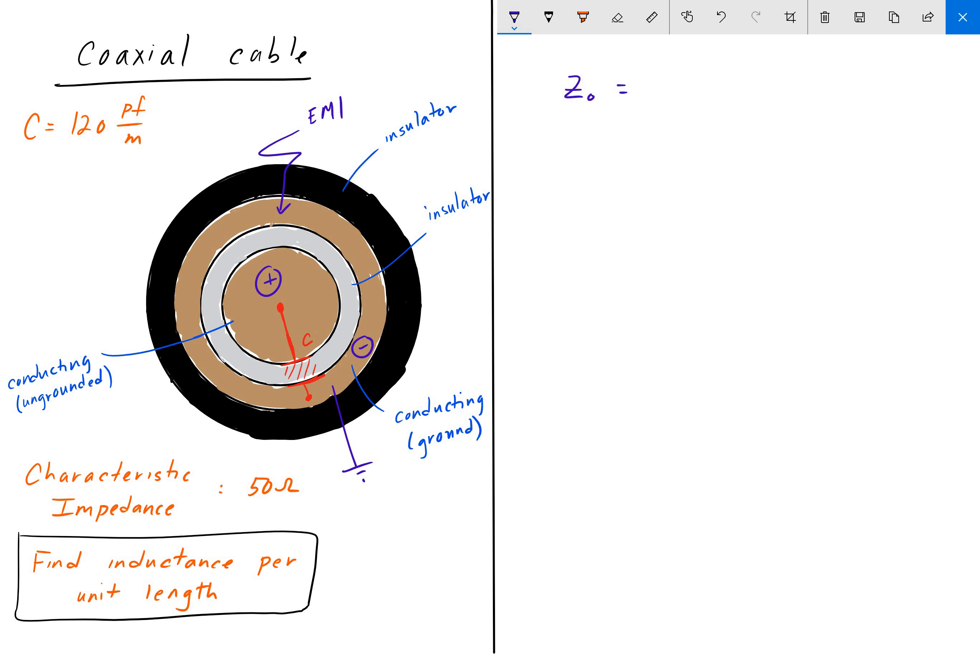
pyautogui.moveTo(650, 94); pyautogui.dragTo(694, 56)
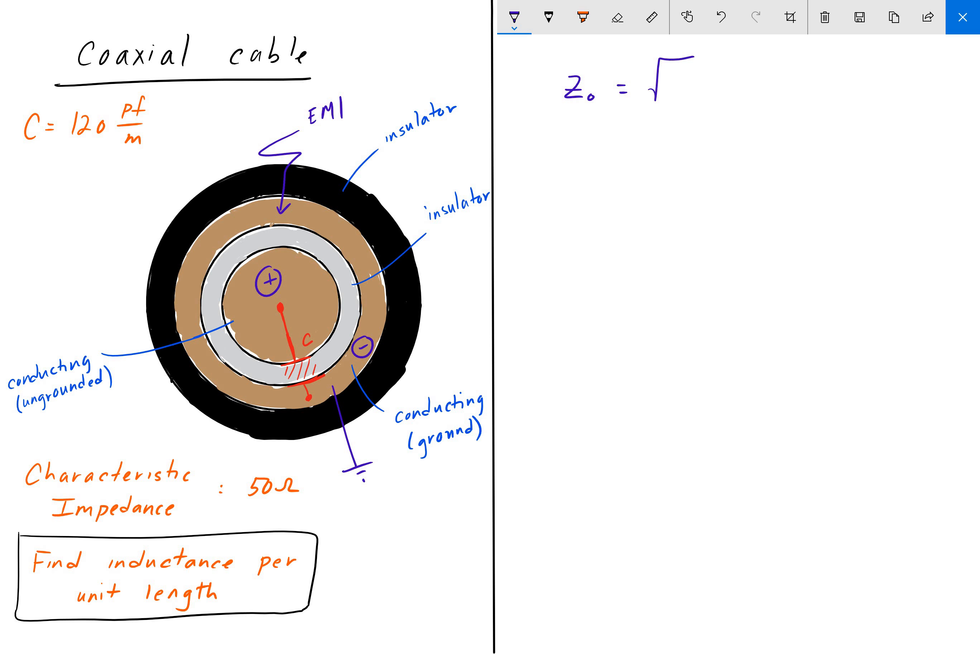
pyautogui.write('L')
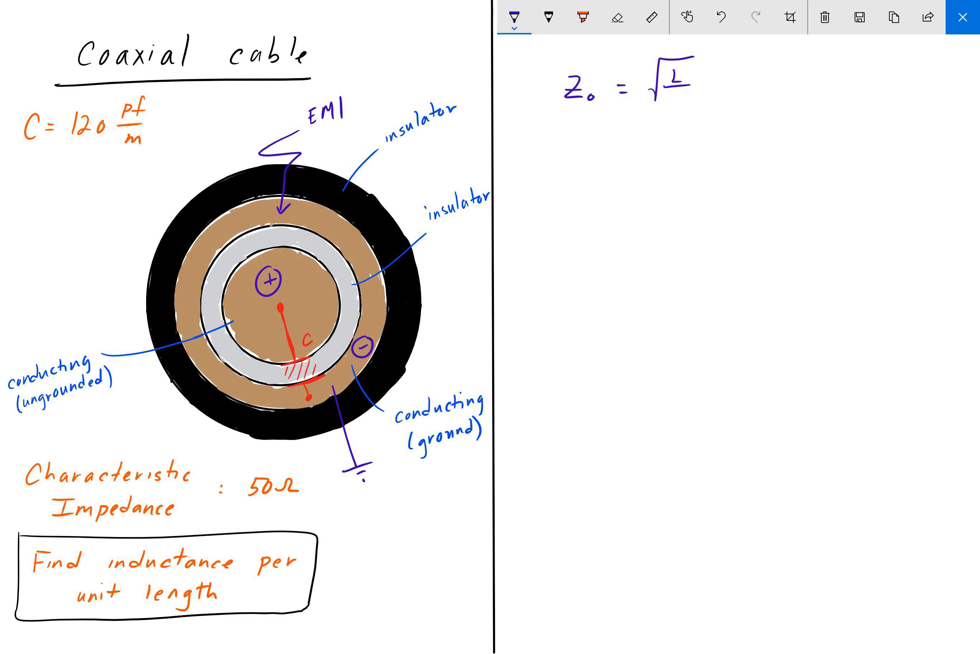
pyautogui.write('C')
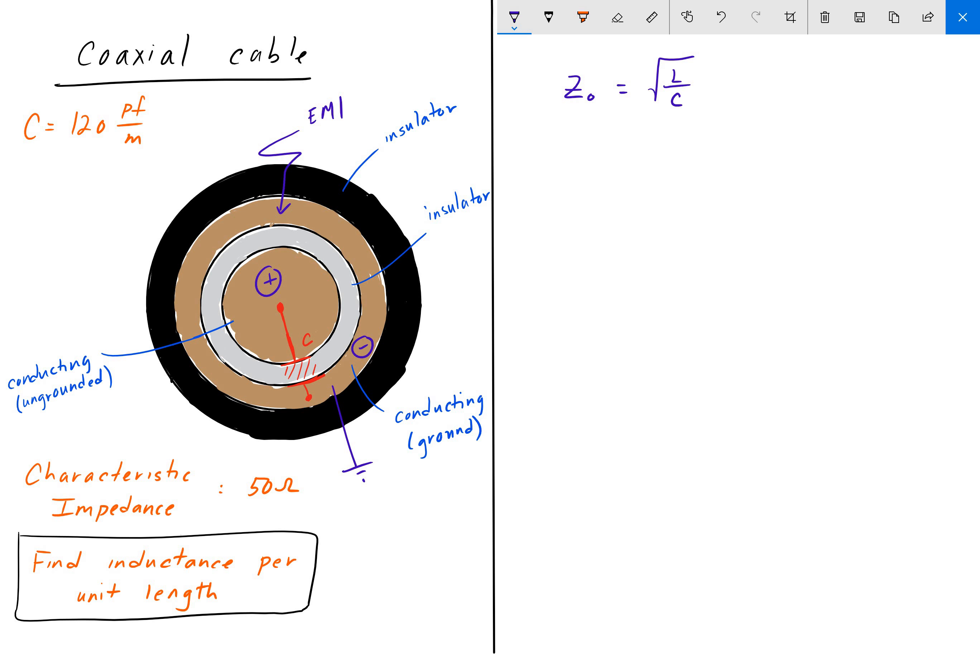
# Write the rearranged line L = Z₀²C = beneath it
pyautogui.write('L =')
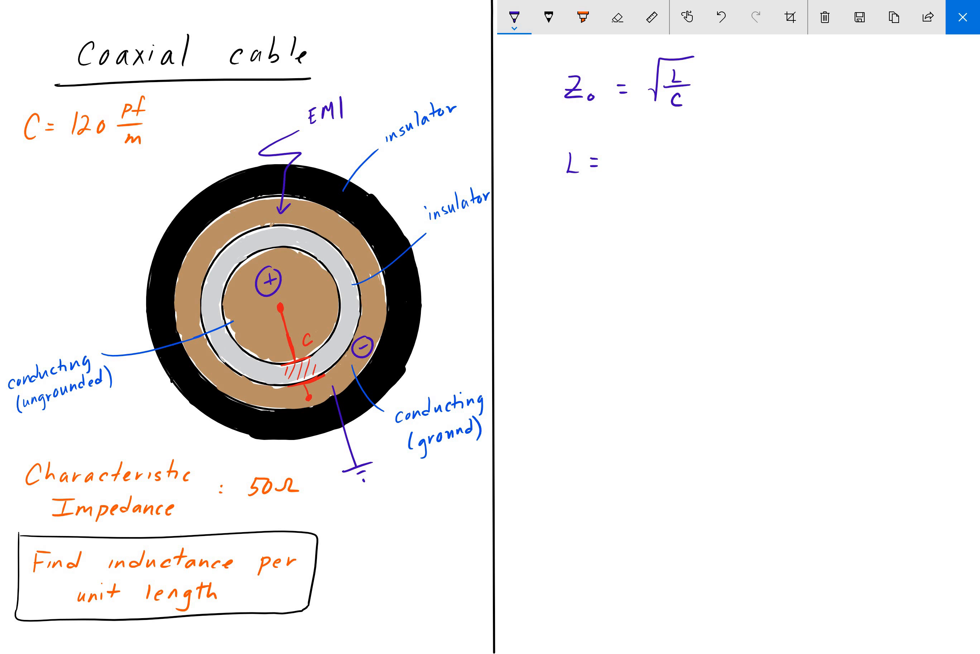
pyautogui.write('Z₀')
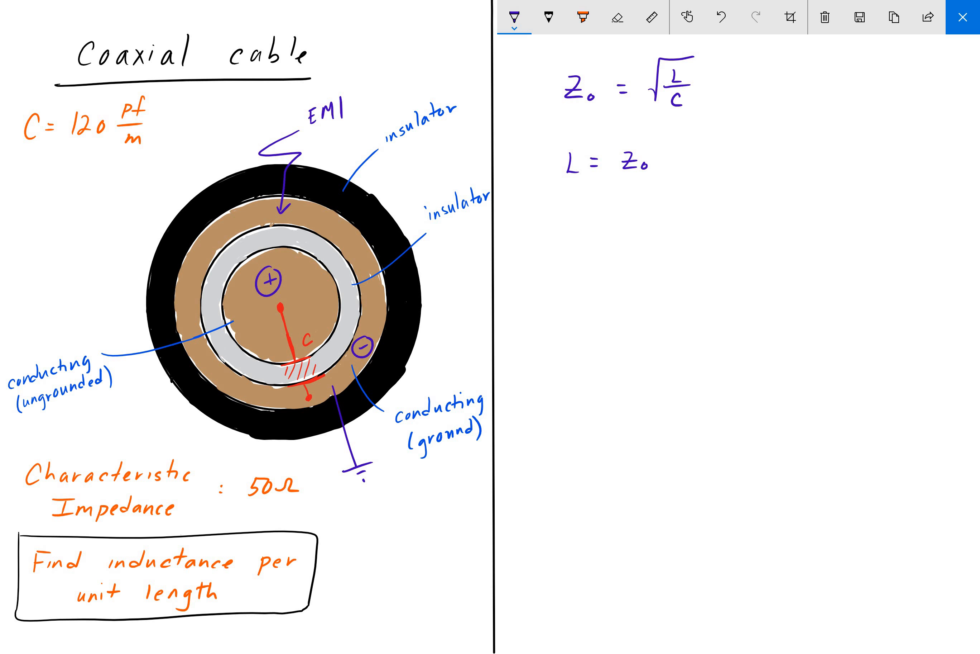
pyautogui.write('2')
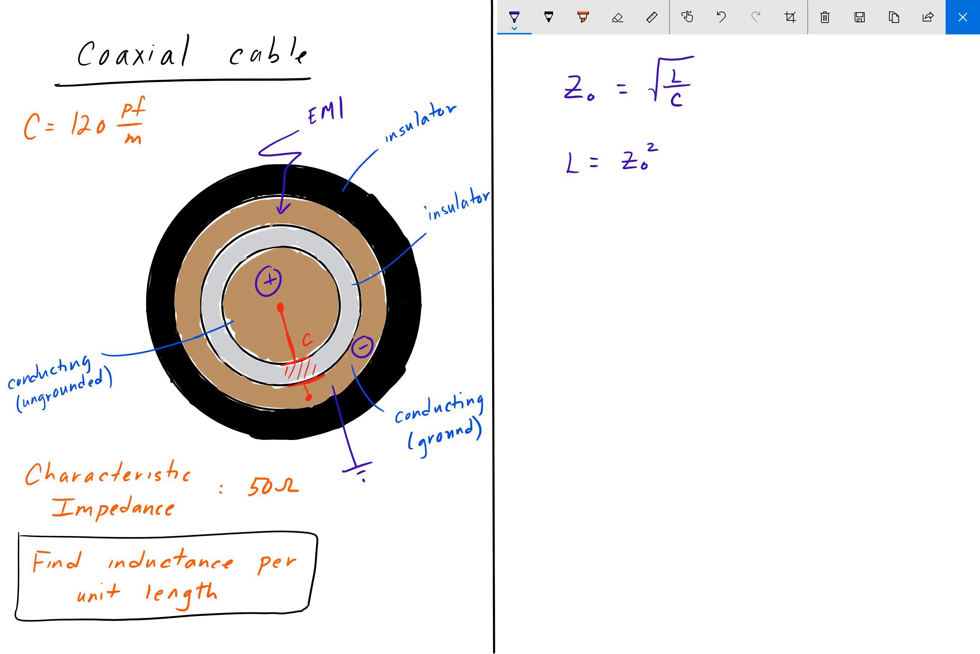
pyautogui.write('C')
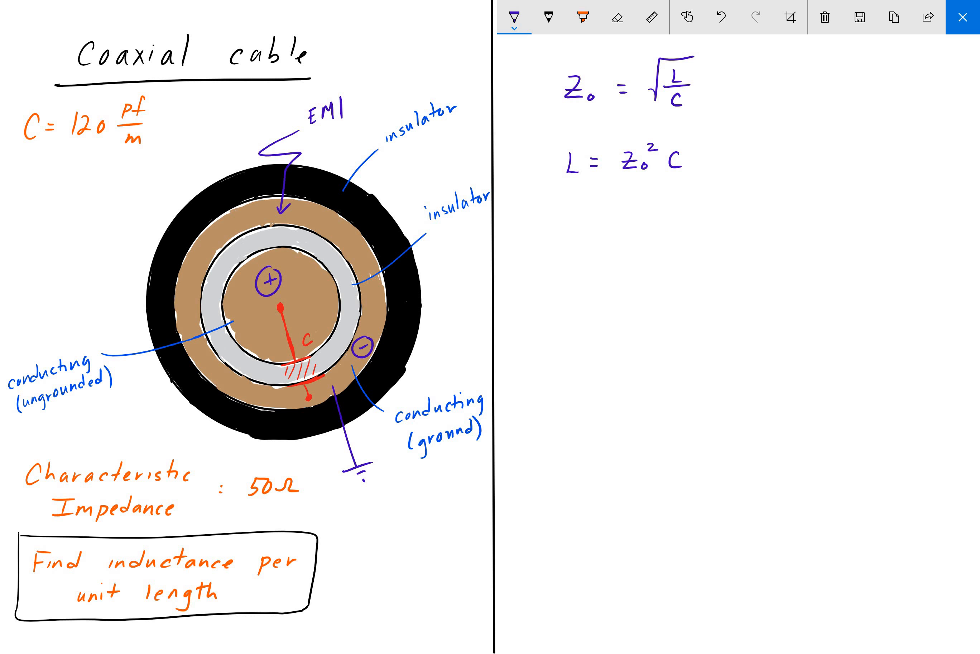
pyautogui.write('=')
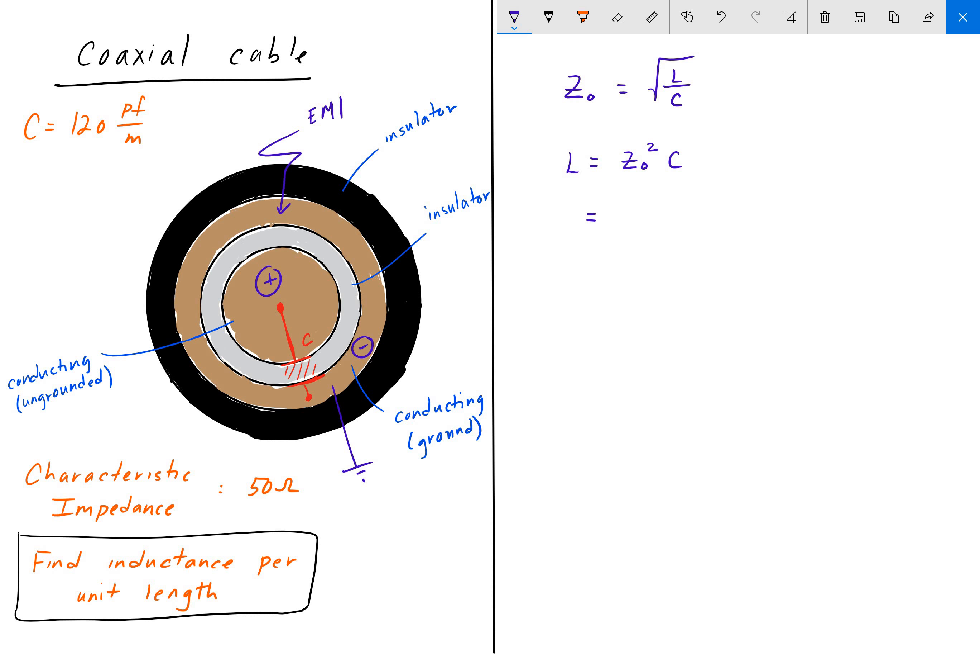
# Write the substitution = (50)²(120 pf/m) on the next line
pyautogui.write('(')
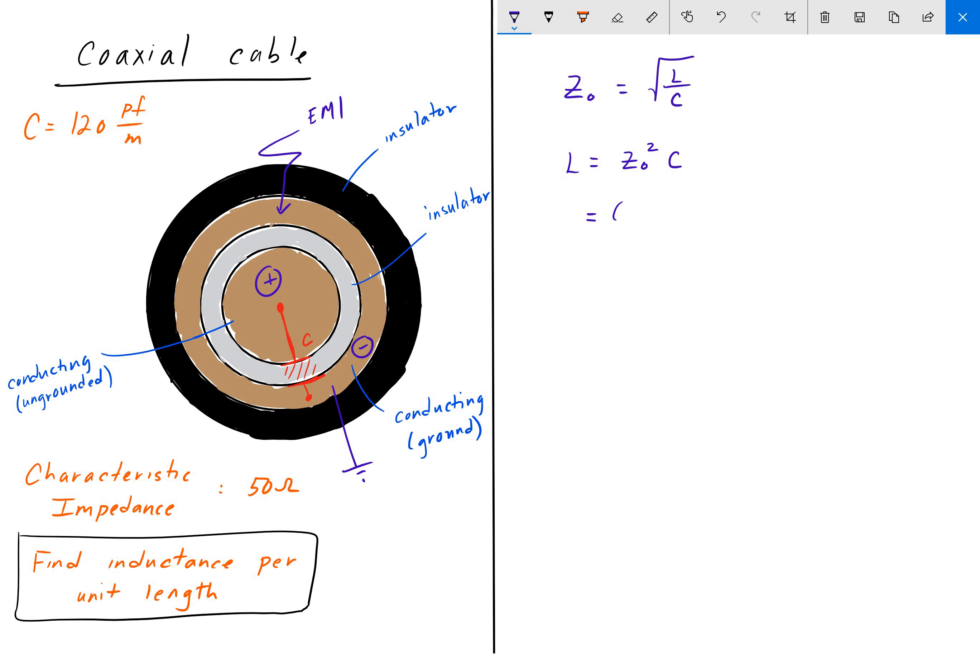
pyautogui.write('(50)')
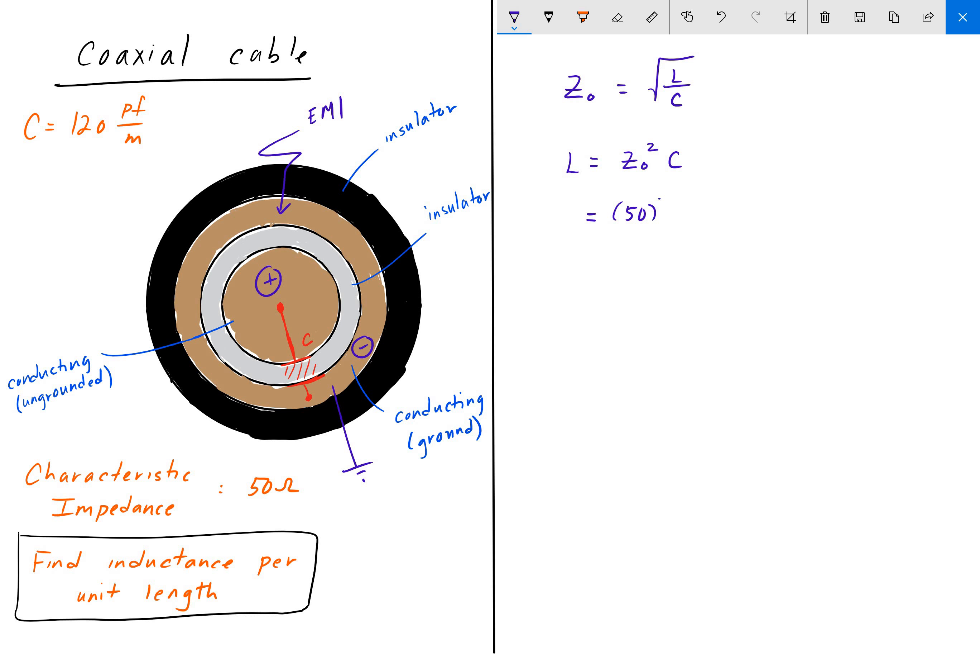
pyautogui.write('²(')
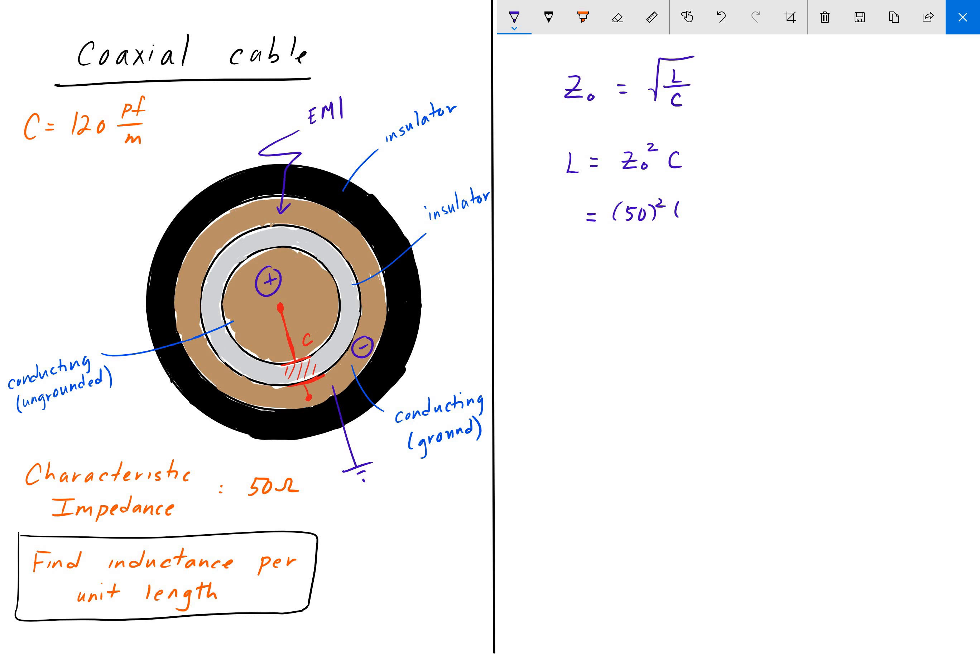
pyautogui.write('120 P')
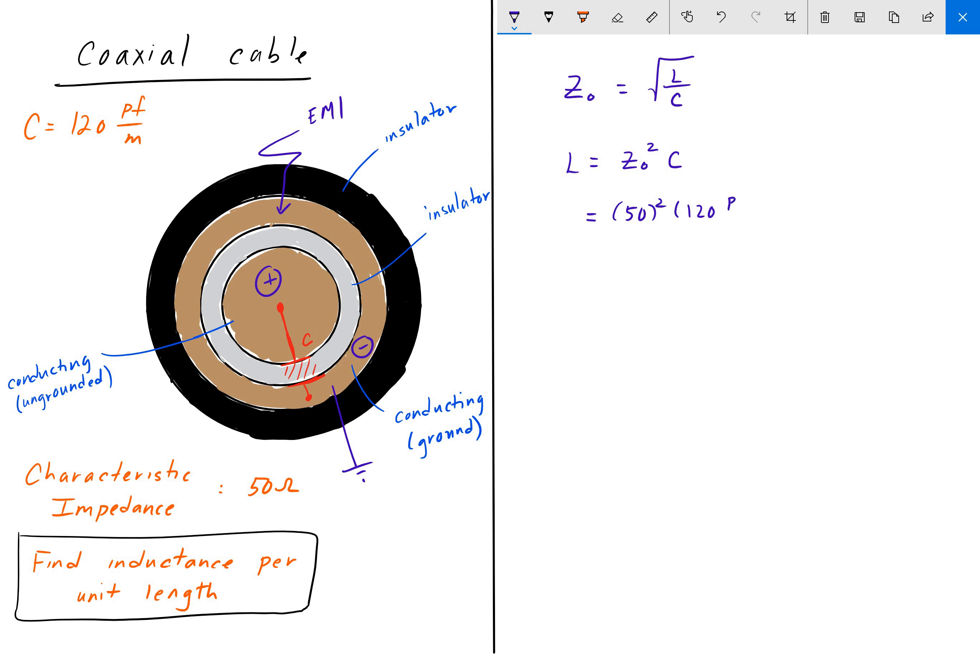
pyautogui.write('pf/m')
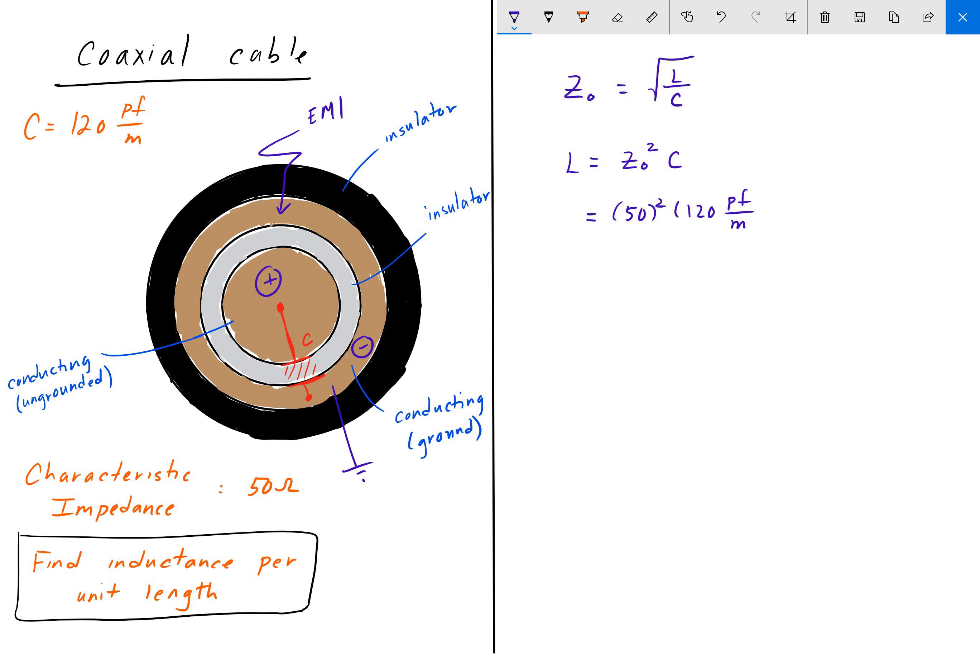
pyautogui.write(')')
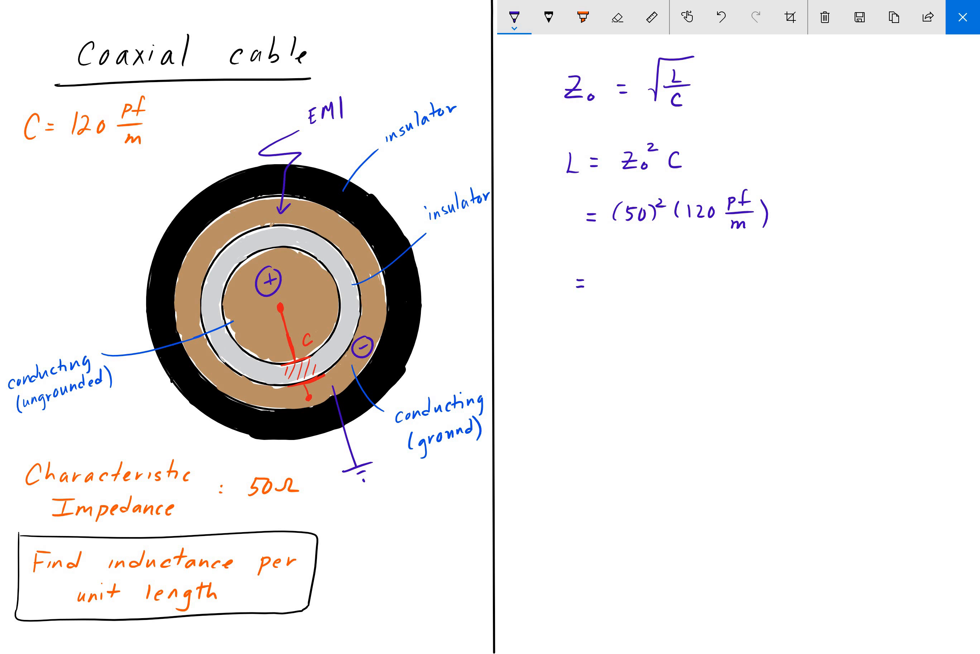
# Write the result 300 nH/m and enclose it in an orange box
pyautogui.write('30r')
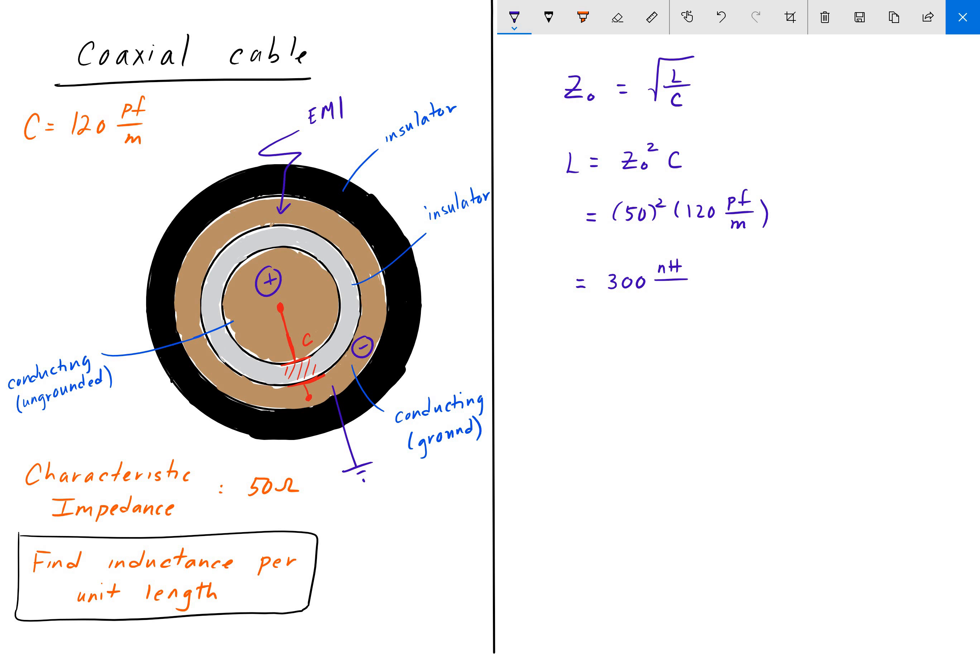
pyautogui.write('m')
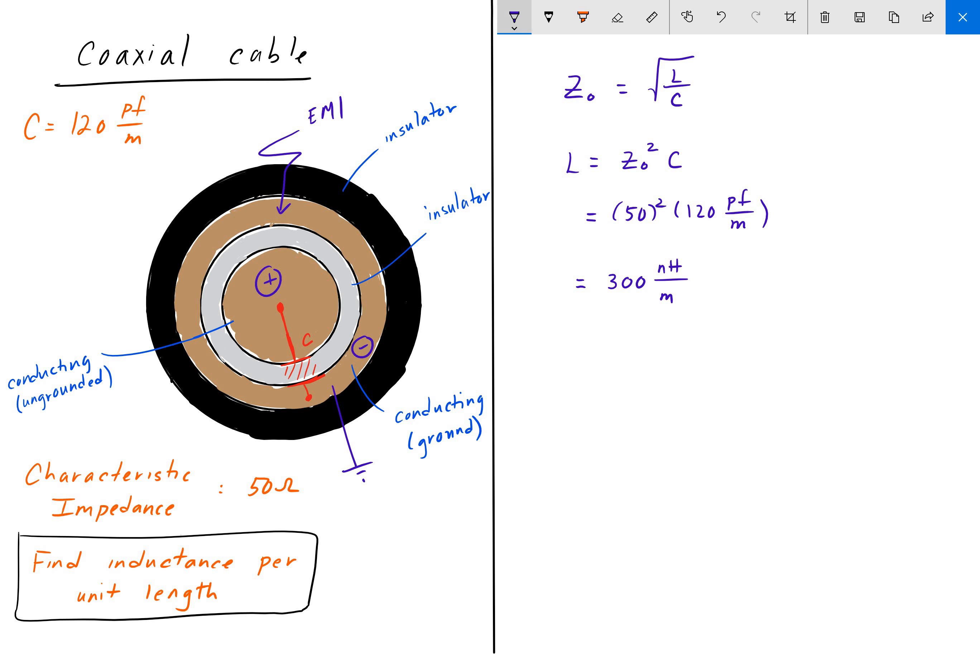
pyautogui.moveTo(585, 253); pyautogui.dragTo(688, 307)
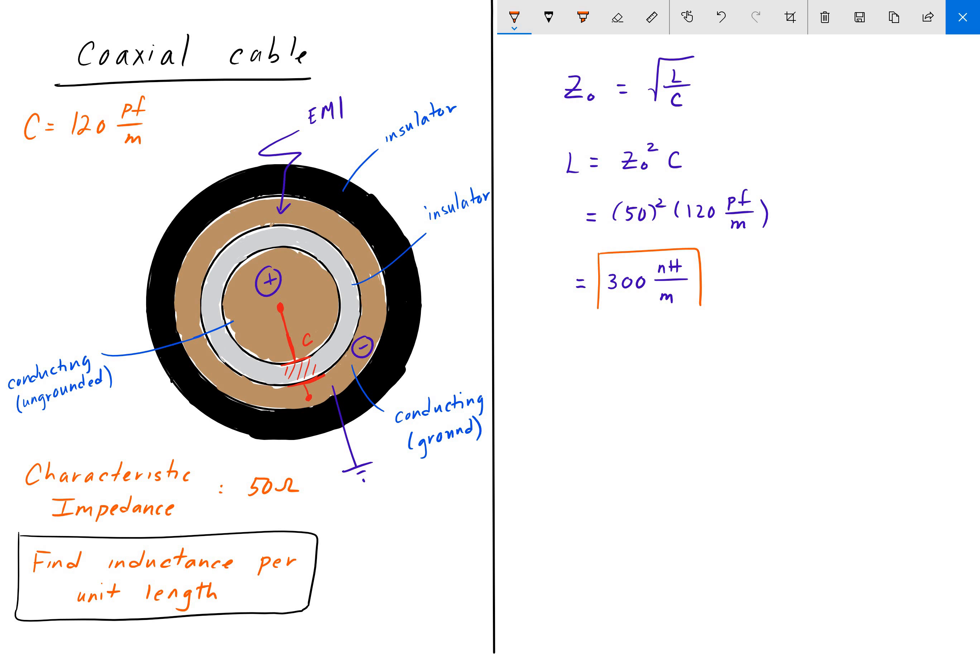
pyautogui.moveTo(600, 310); pyautogui.dragTo(700, 306)
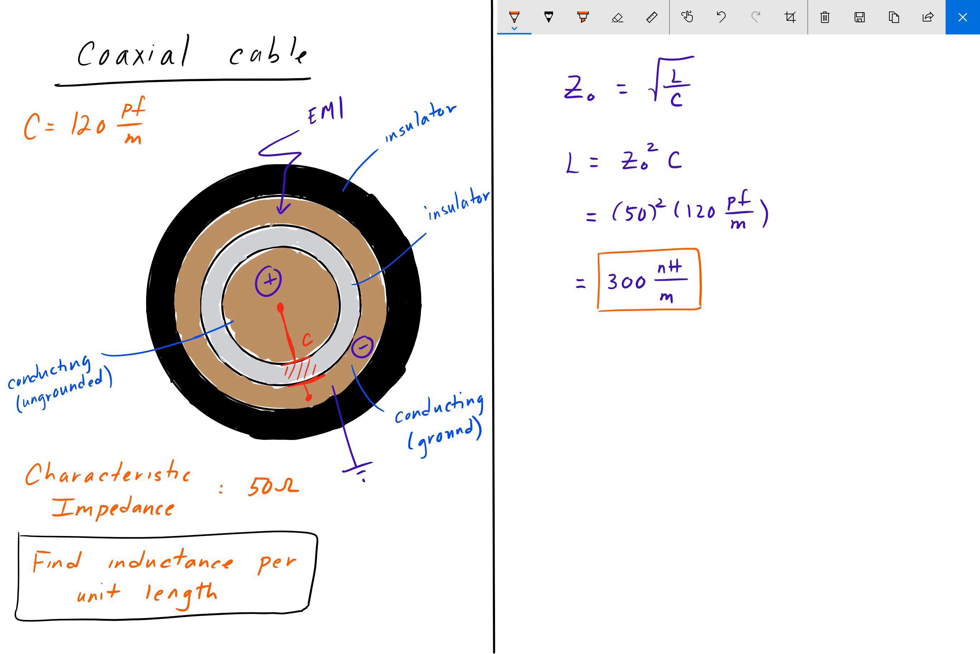